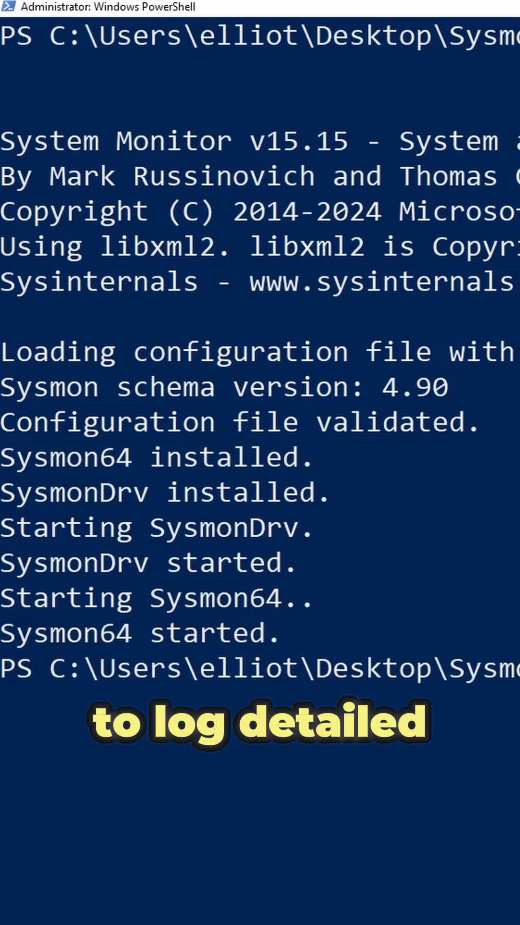
Step: Highlight the Sysmon64.exe -i install command and its output showing Sysmon64 and SysmonDrv started
drag(5, 459, 295, 459)
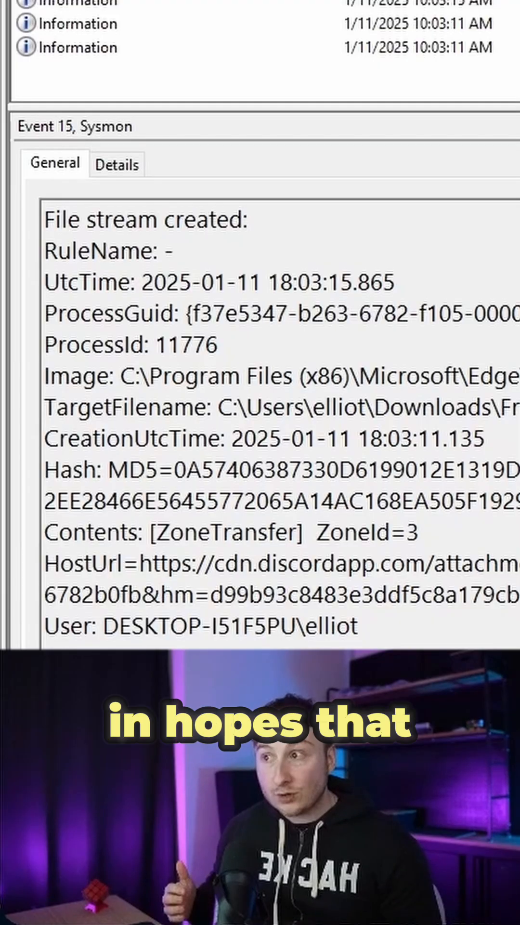
drag(44, 531, 354, 626)
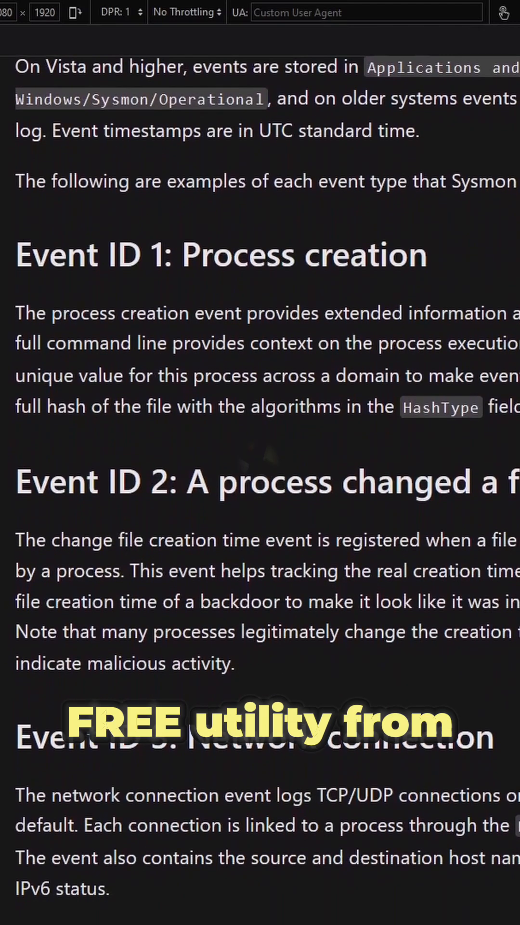
Step: Scroll the Sysmon page down to the Event ID 1, 2 and 3 descriptions
scroll(down, 3)
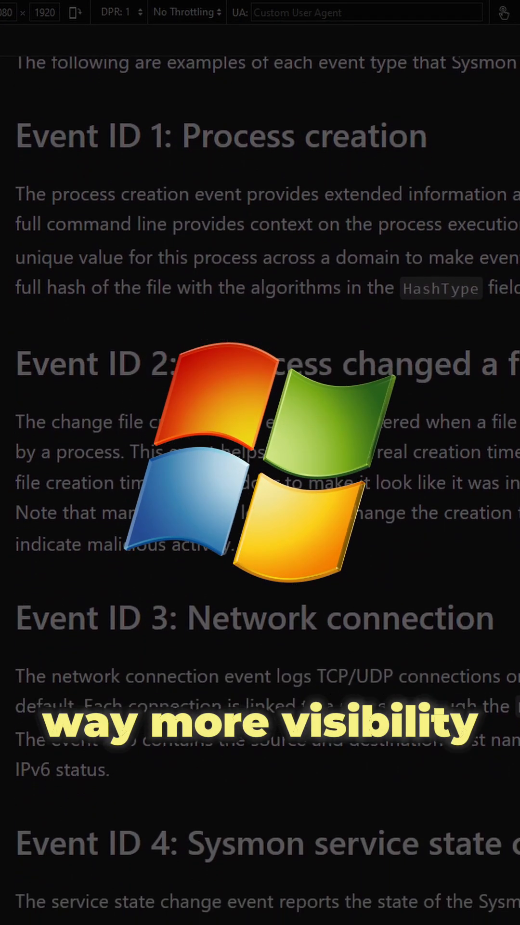
scroll(down, 3)
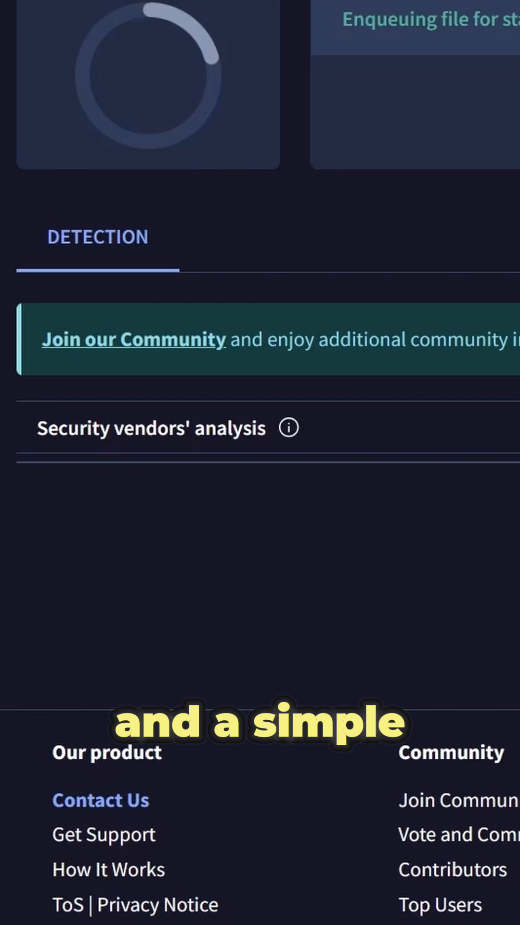
Step: Queue the file on VirusTotal and keep the FreeFortniteSkins.exe download despite the SmartScreen warning
scroll(down, 3)
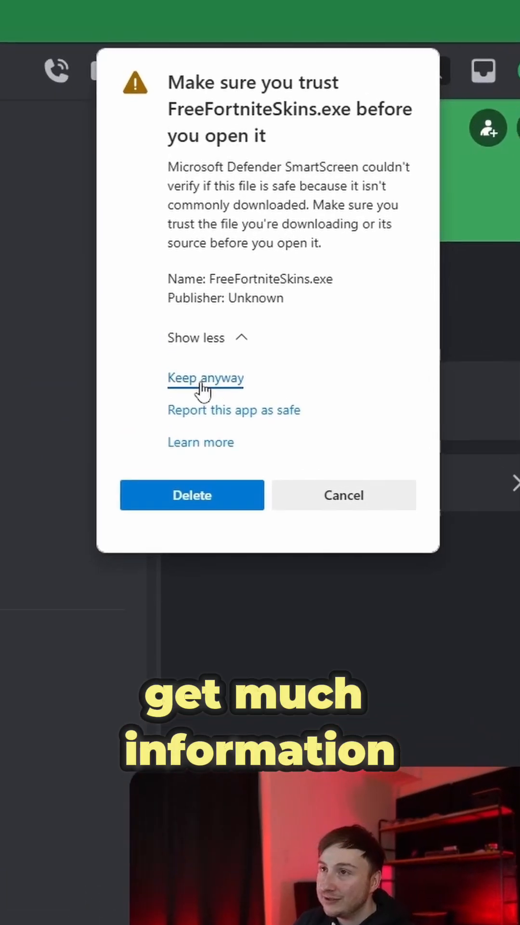
click(205, 378)
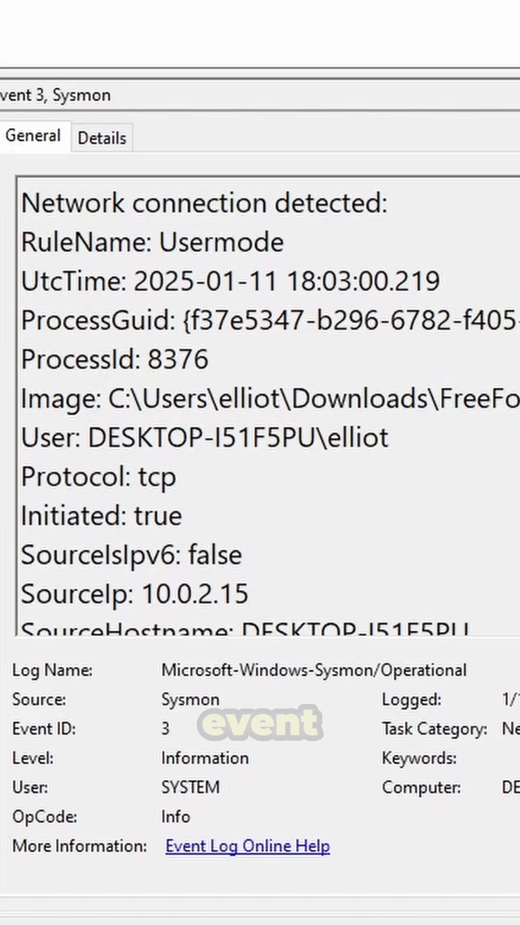
Step: Select ProcessId 8376 in the Event ID 3 network connection details
double_click(177, 358)
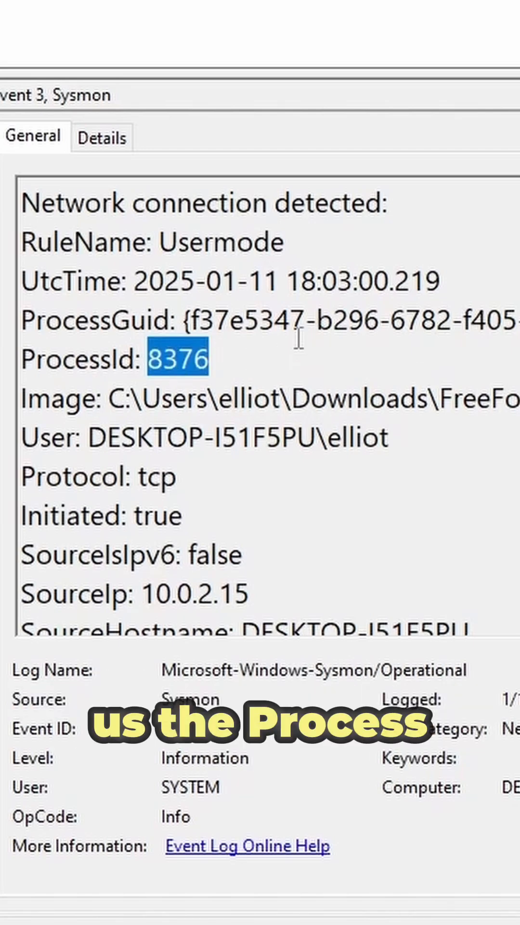
scroll(down, 3)
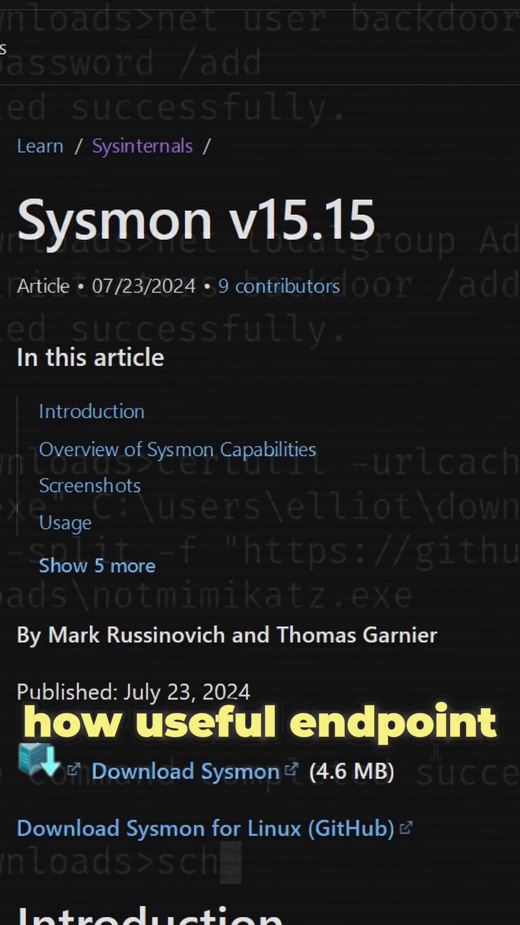
Step: Scroll through the Sysmon v15.15 article's introduction and download links
scroll(down, 3)
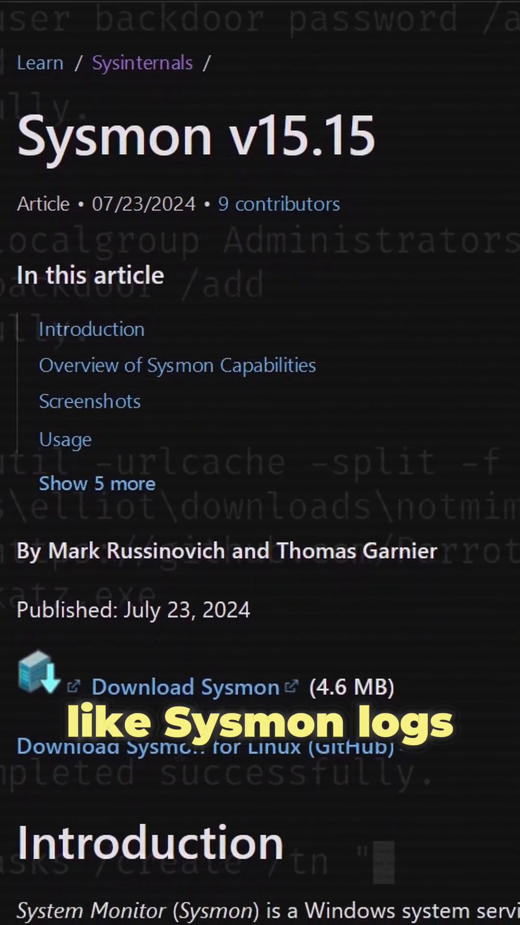
scroll(down, 3)
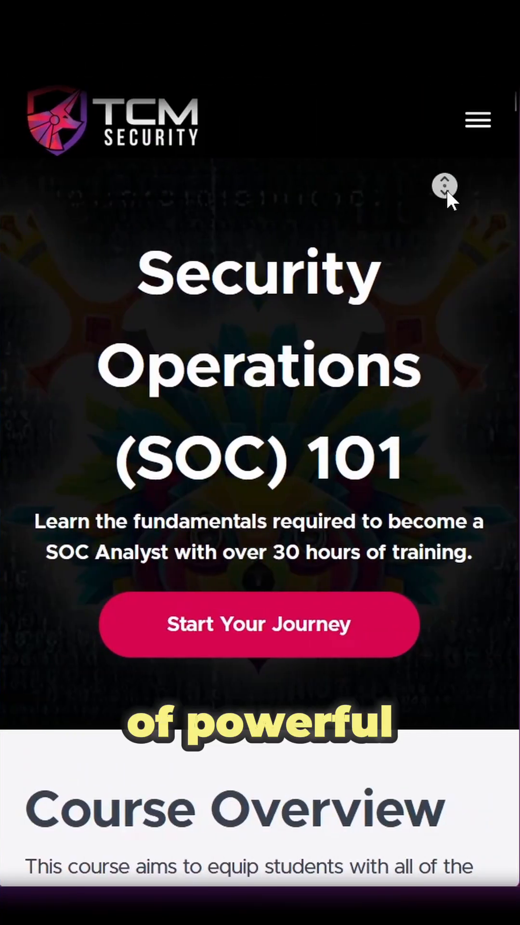
Step: Scroll the SOC 101 course page down through its Course Overview section
scroll(down, 3)
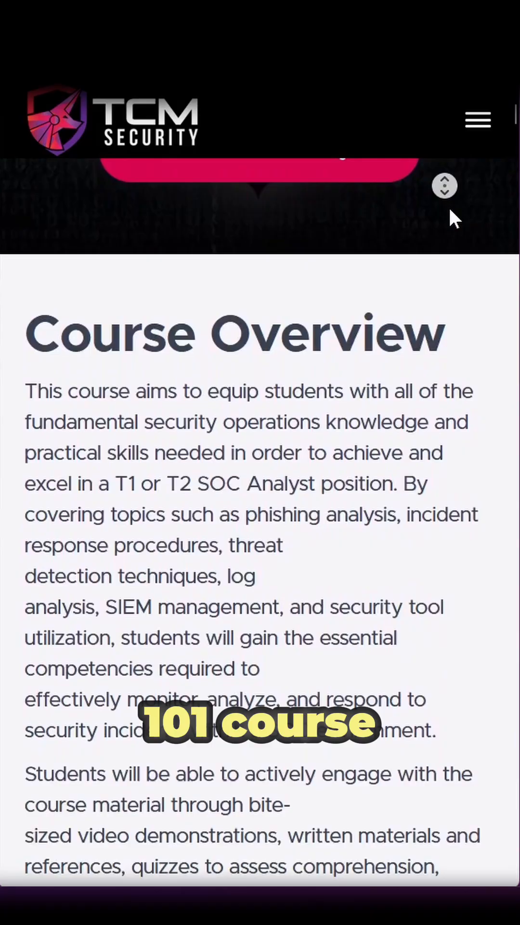
scroll(down, 3)
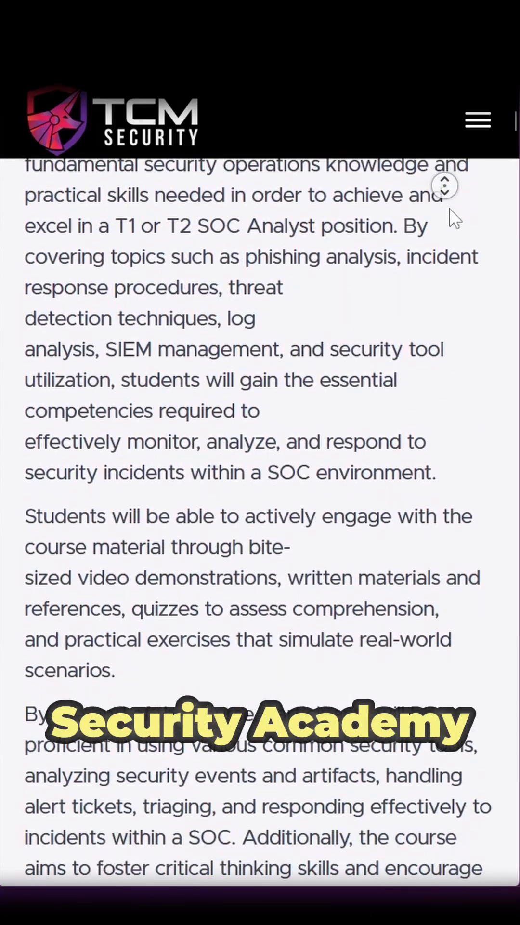